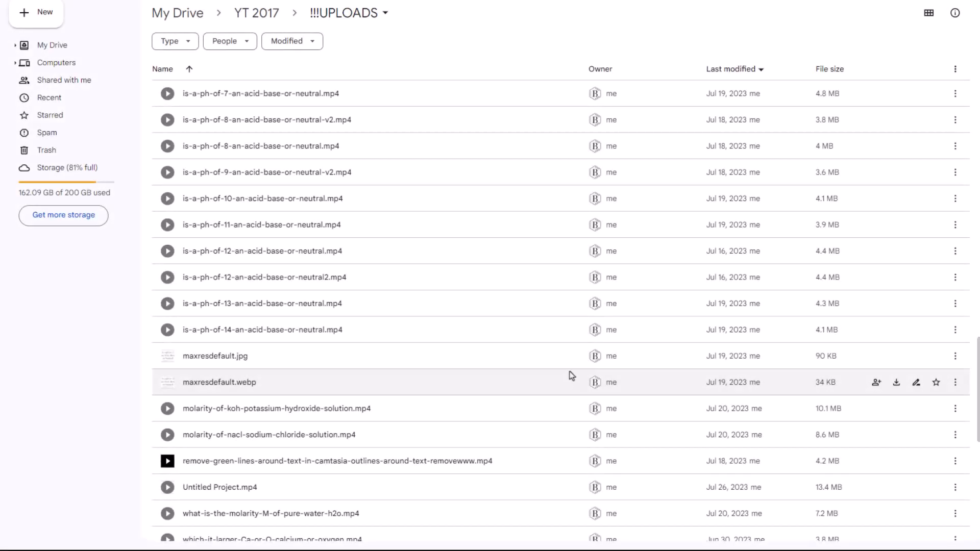
mouse_move(547, 407)
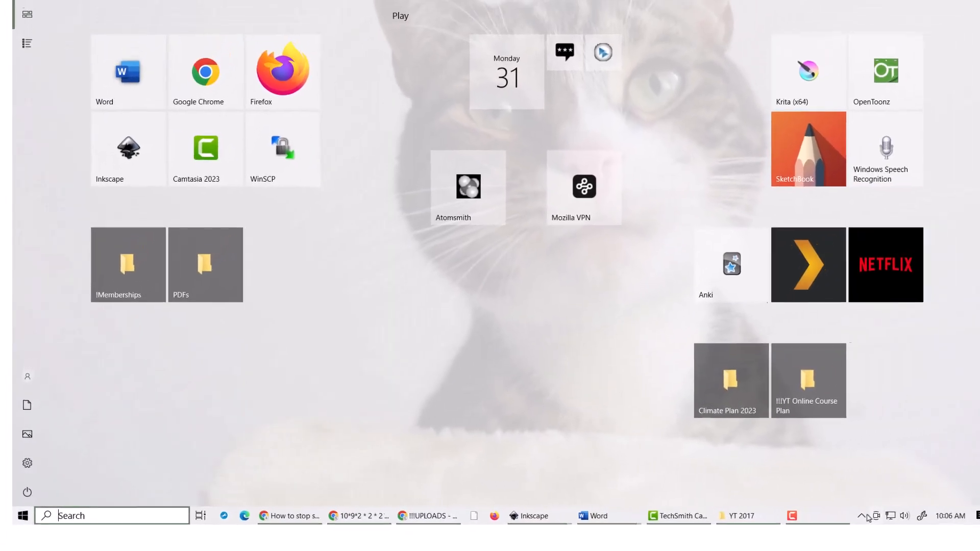
Open Google Drive for desktop's Preferences on the My Laptop backup section from the system tray.
click(866, 517)
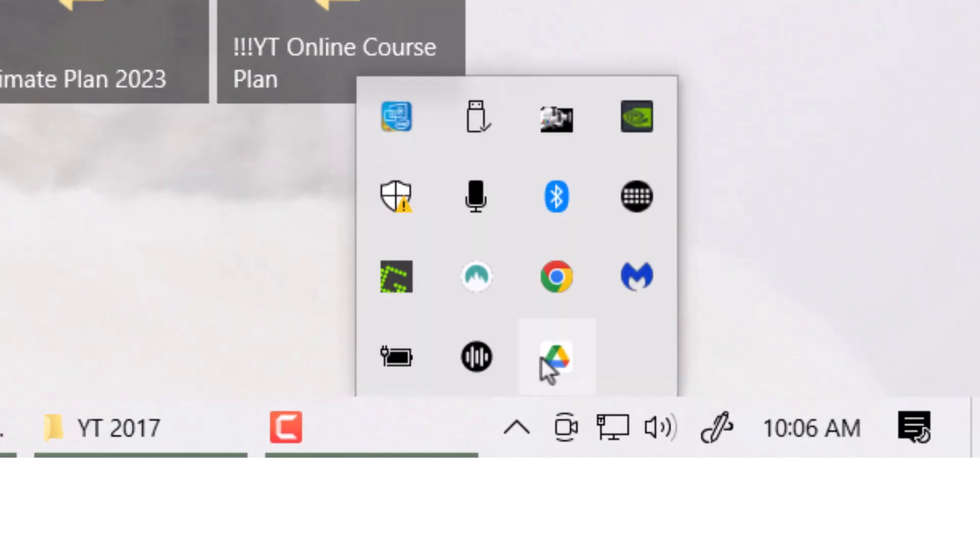
mouse_move(559, 372)
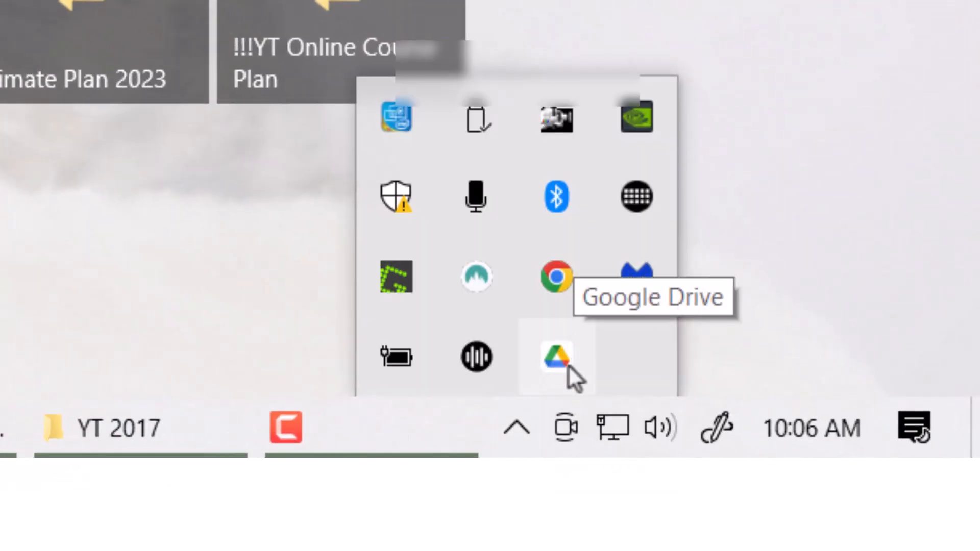
click(555, 357)
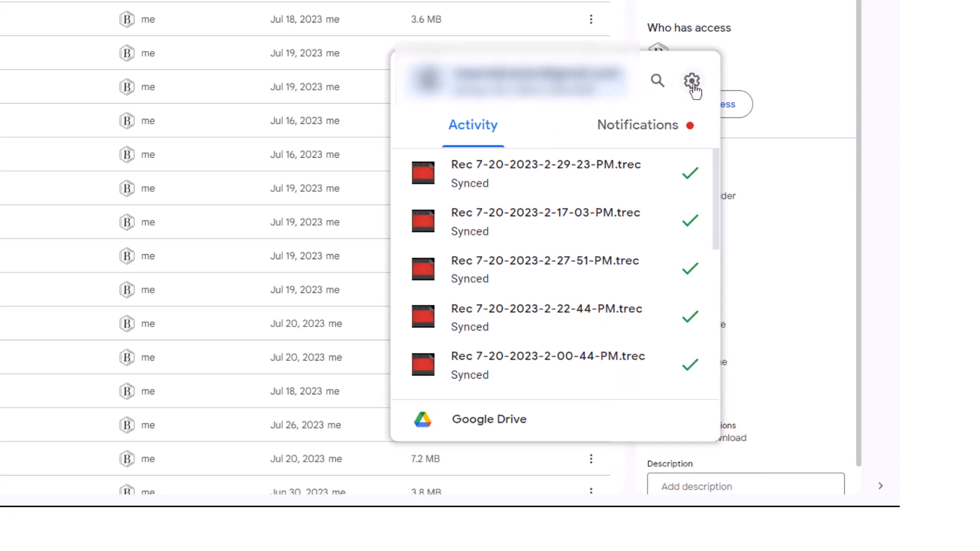
click(691, 81)
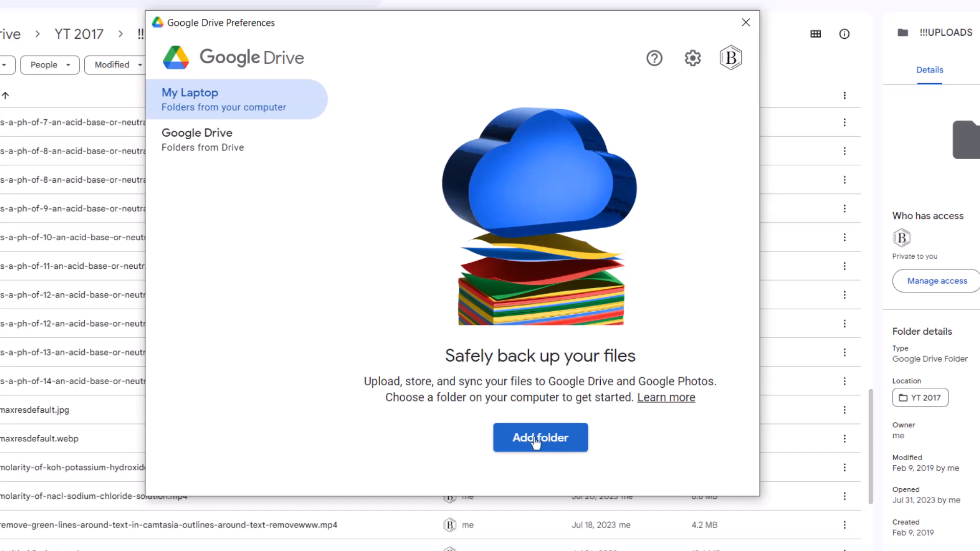
Add a laptop folder to back up, choosing !!!UPLOADS under Quick access.
click(539, 437)
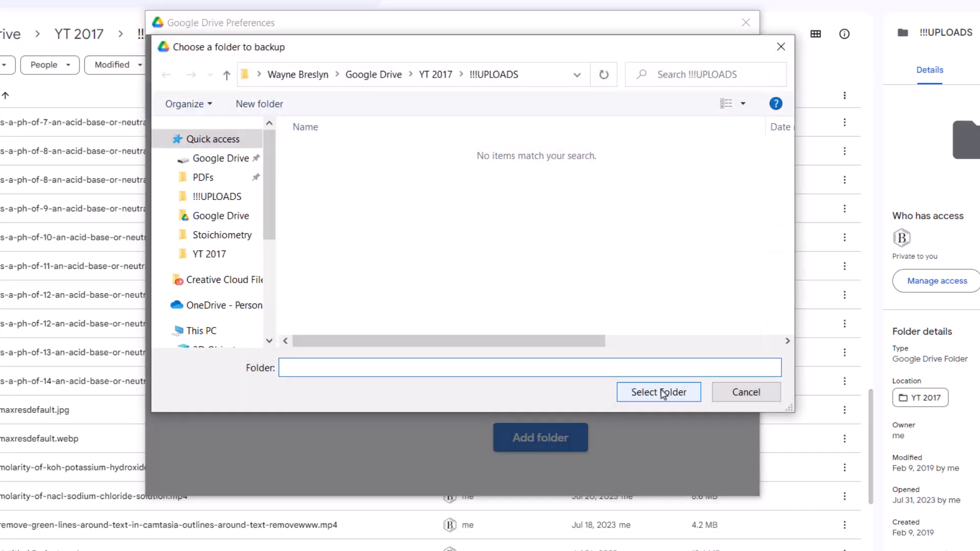
click(218, 196)
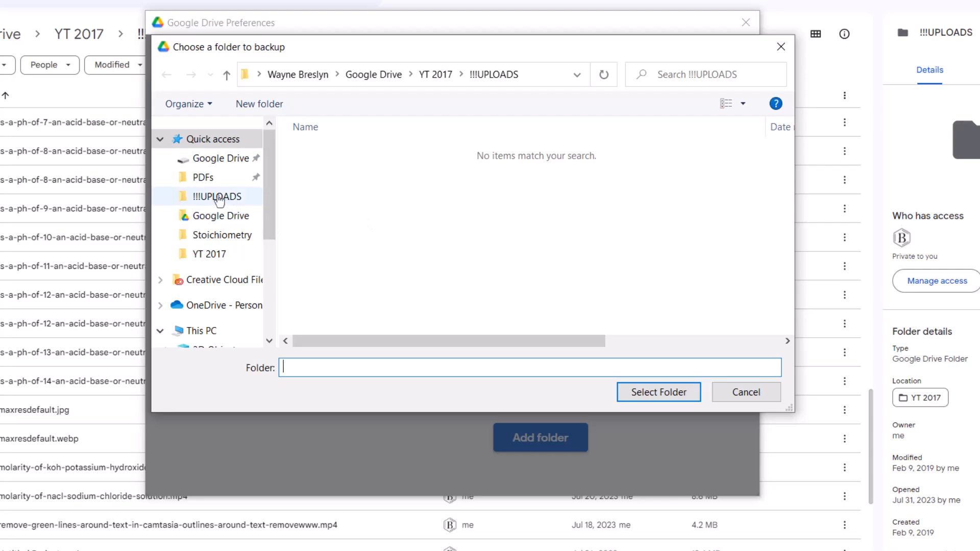
click(218, 196)
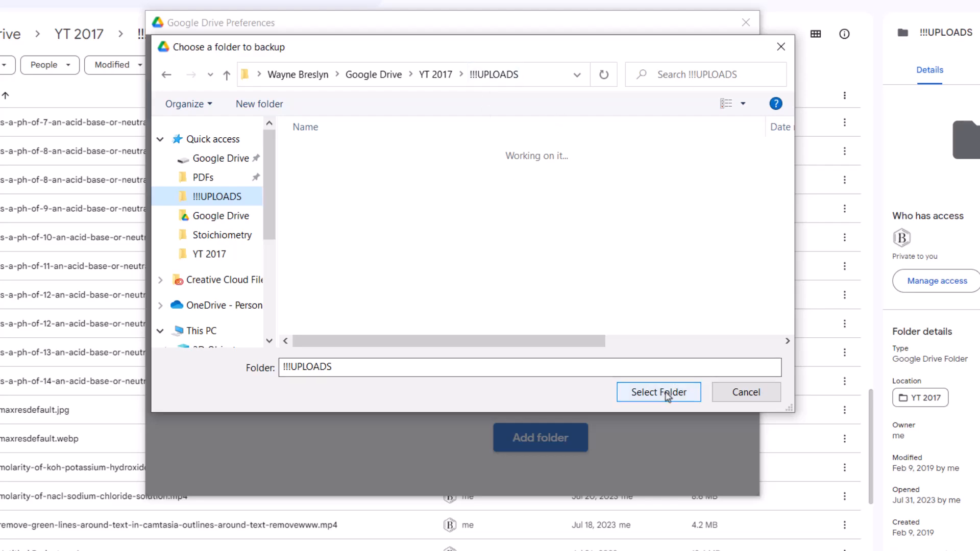
Confirm !!!UPLOADS as the backup folder and untick 'Sync with Google Drive'.
click(657, 392)
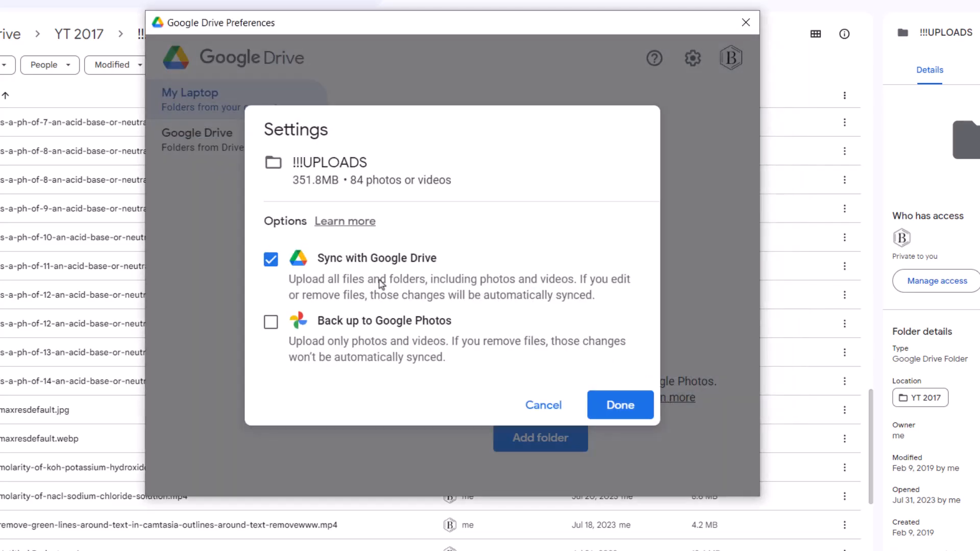
mouse_move(393, 282)
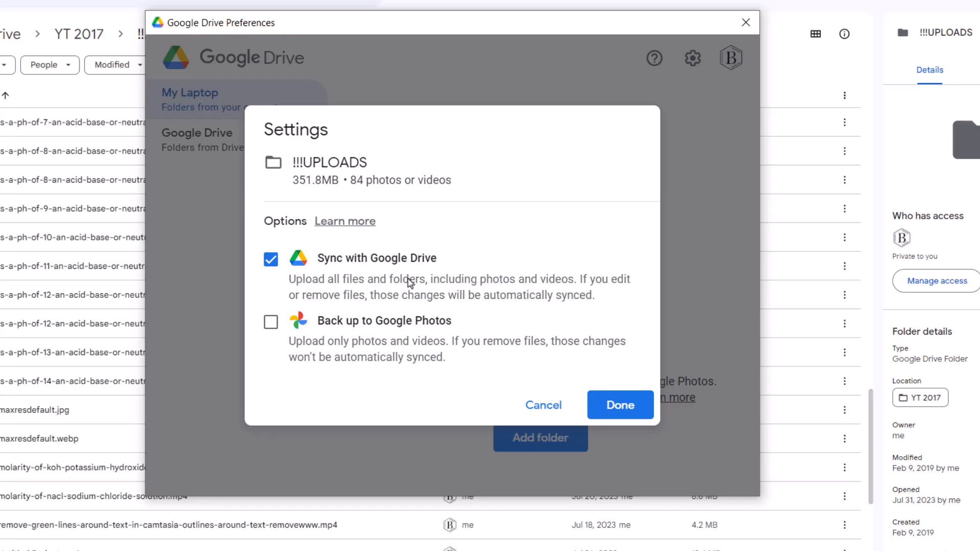
click(271, 259)
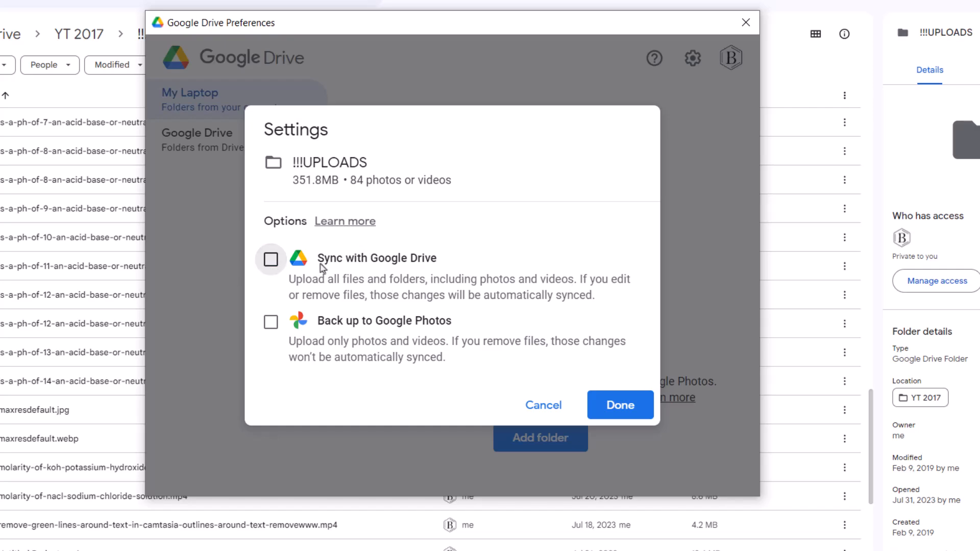
mouse_move(620, 404)
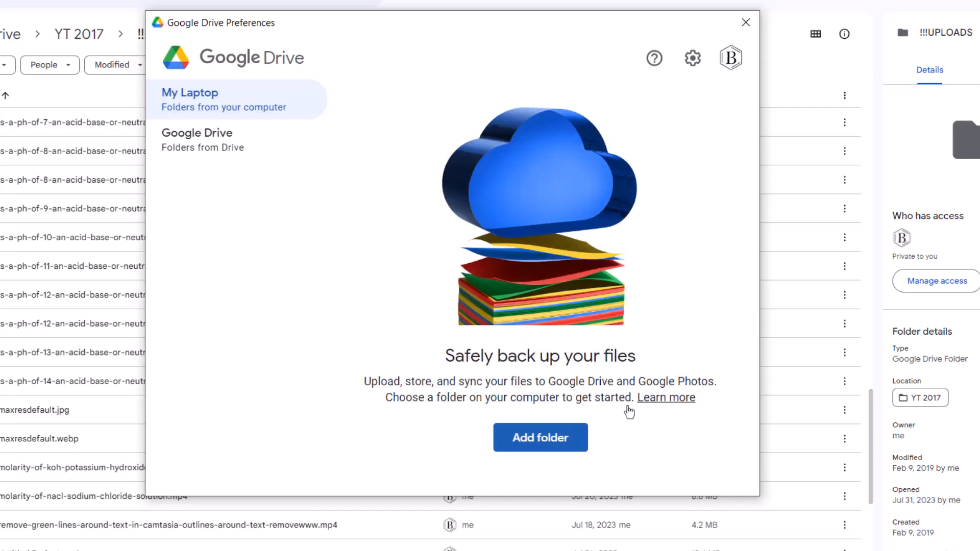
mouse_move(630, 403)
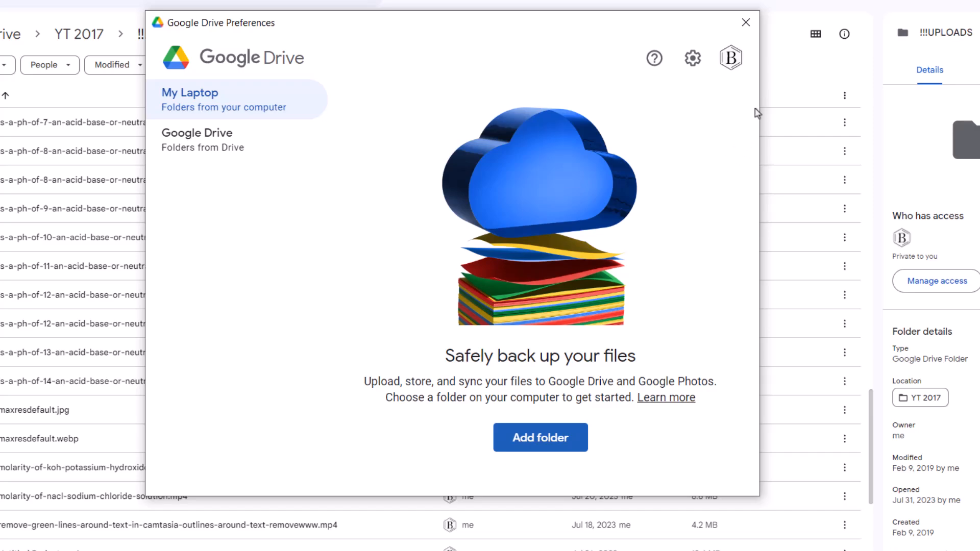
mouse_move(740, 126)
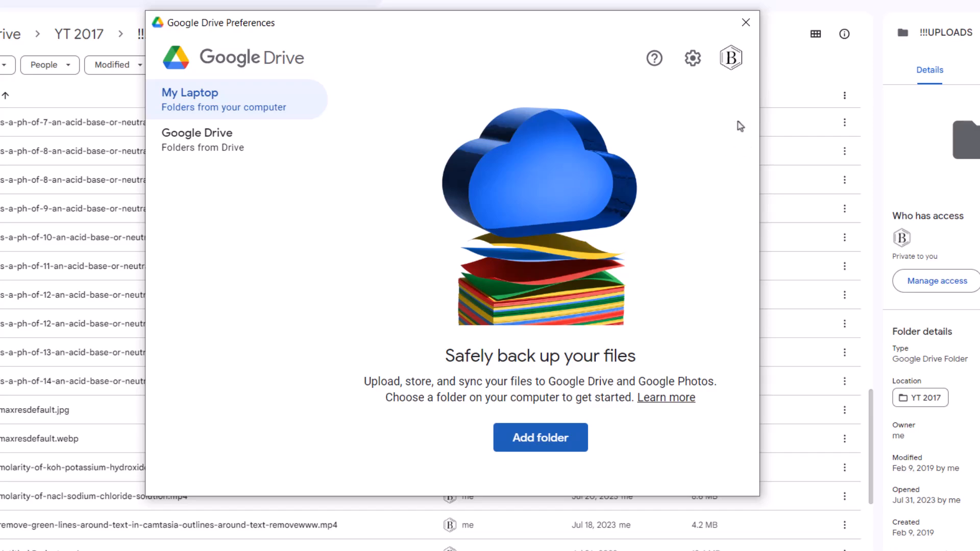
mouse_move(739, 120)
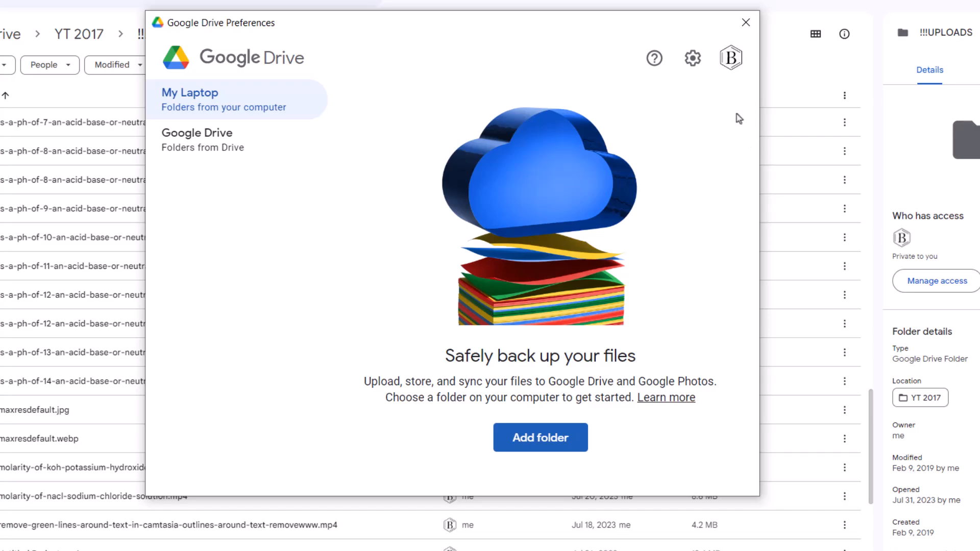
mouse_move(745, 22)
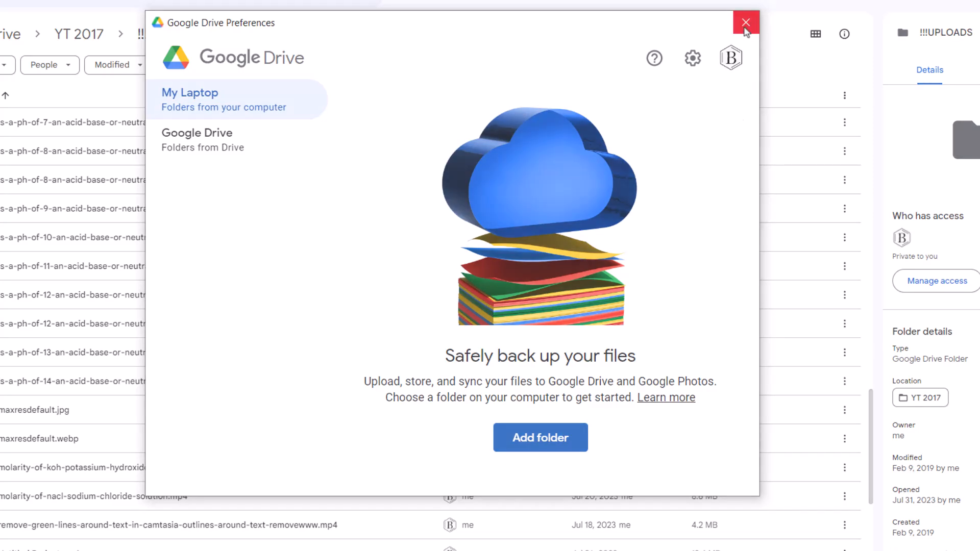